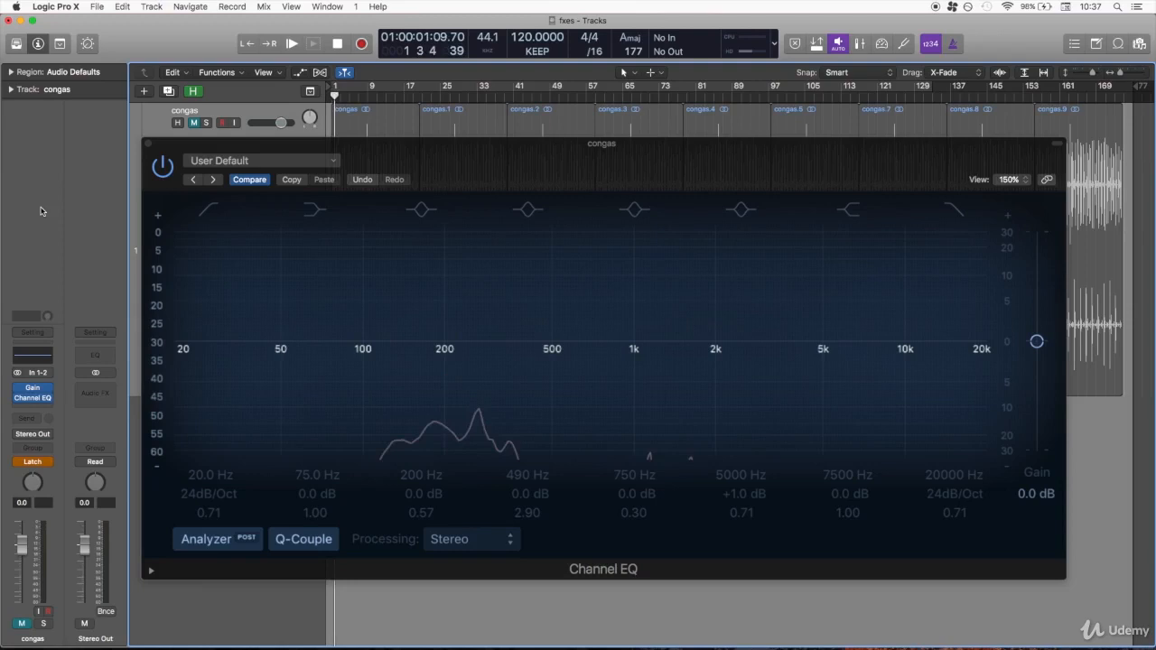
# Unmute the congas track.
pyautogui.click(292, 44)
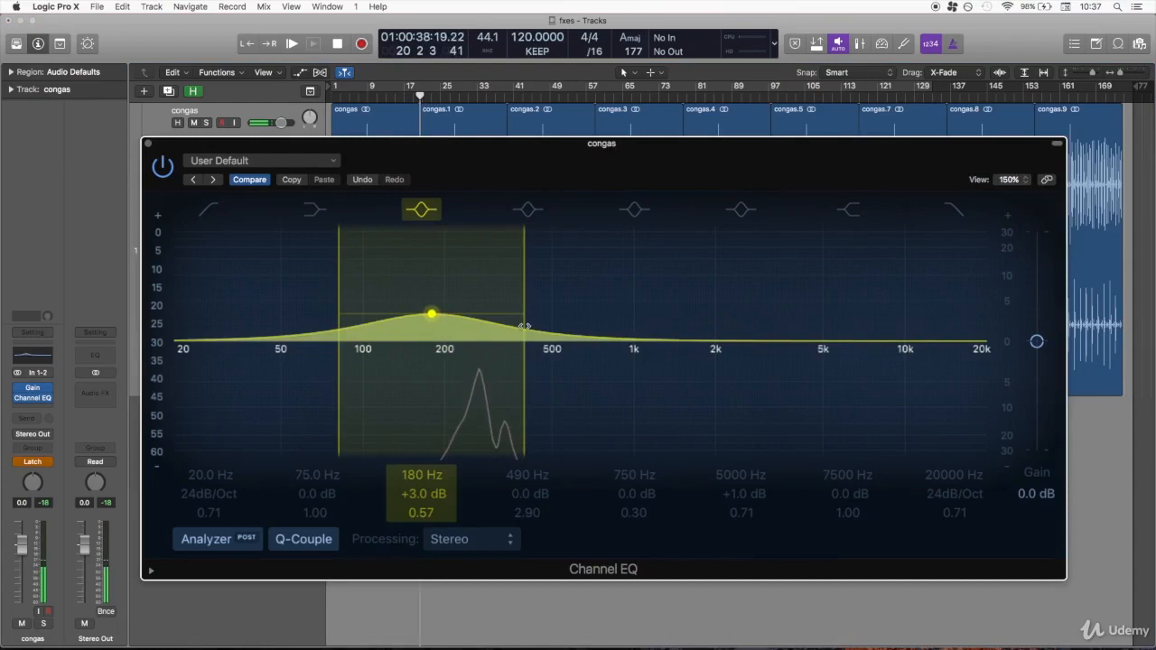
# Shape the 200 Hz band into a narrow Q 4.80 peak at +1.5 dB.
pyautogui.moveTo(432, 314); pyautogui.dragTo(443, 289)
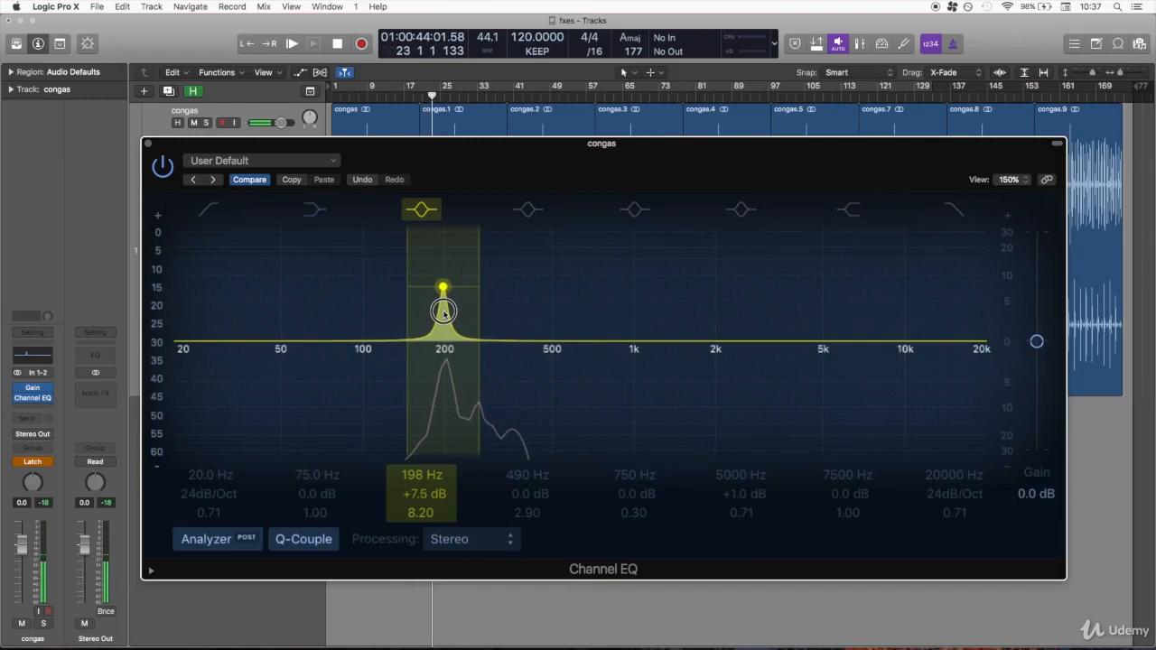
pyautogui.moveTo(443, 289); pyautogui.dragTo(444, 279)
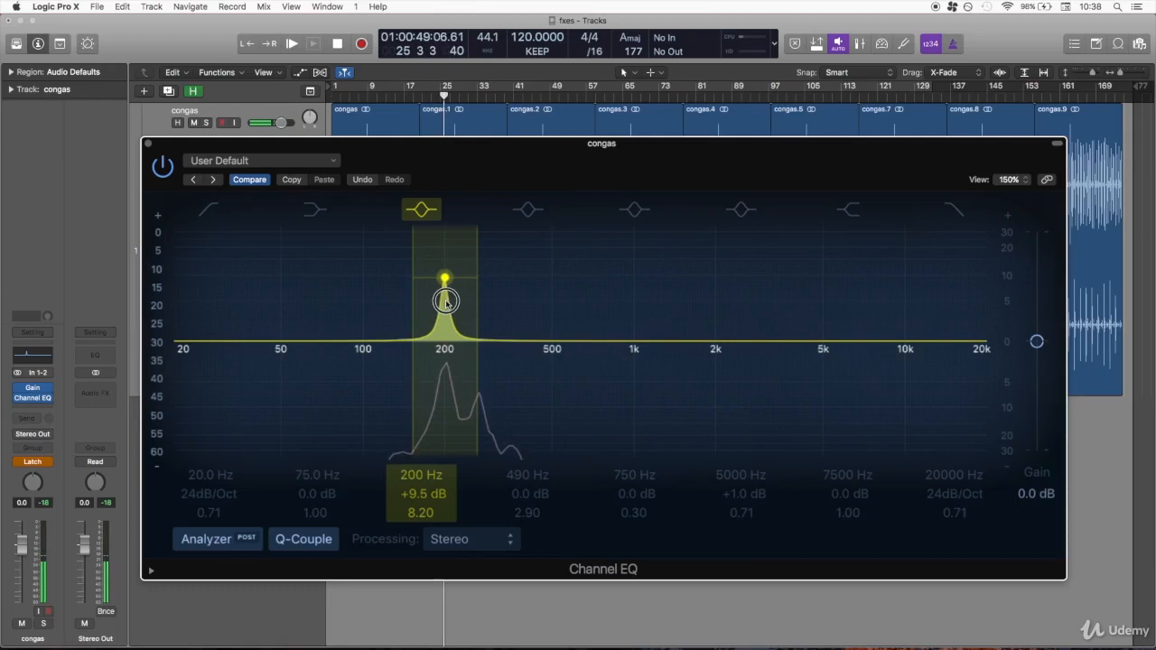
pyautogui.moveTo(444, 303); pyautogui.dragTo(446, 280)
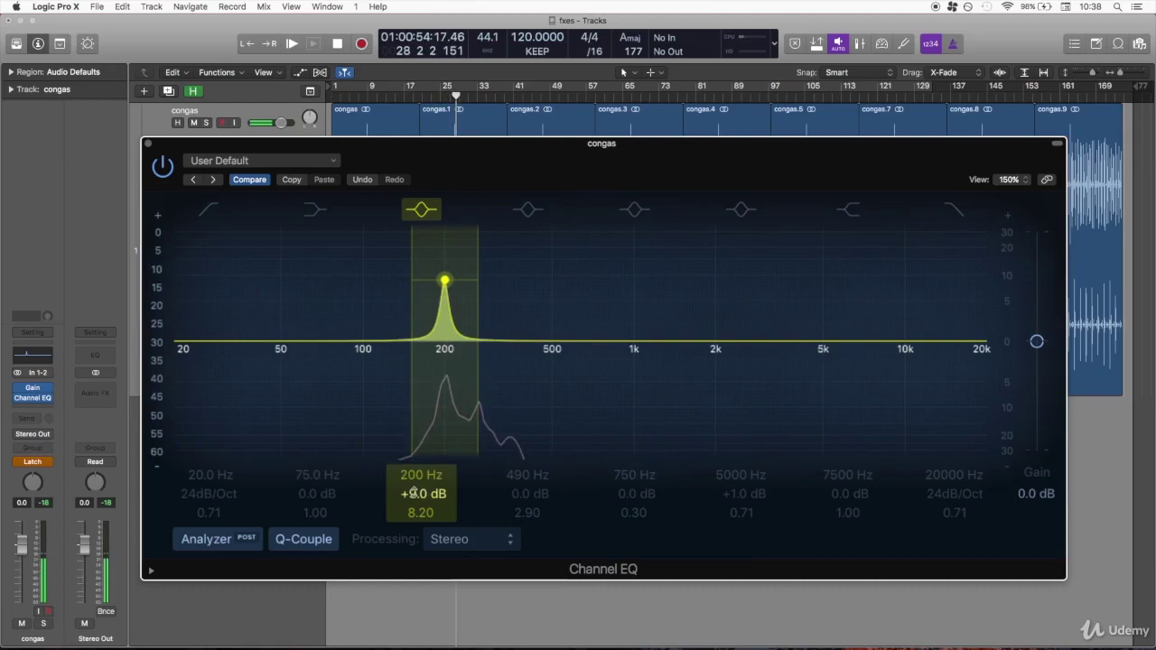
pyautogui.moveTo(445, 280); pyautogui.dragTo(445, 407)
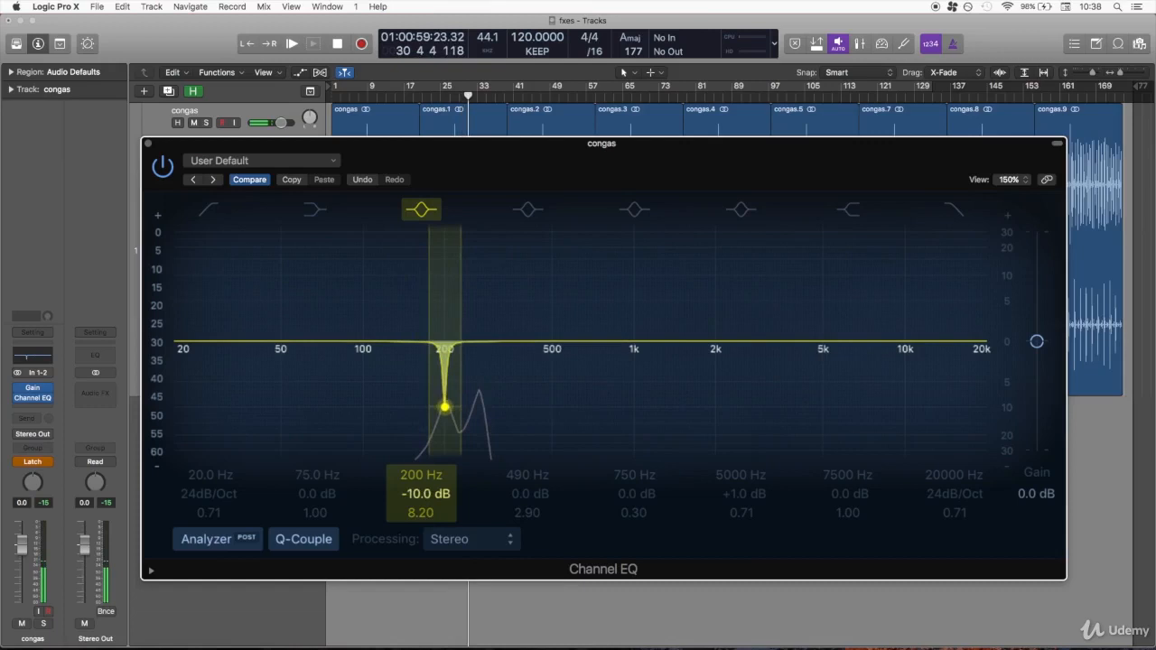
pyautogui.moveTo(444, 408); pyautogui.dragTo(444, 408)
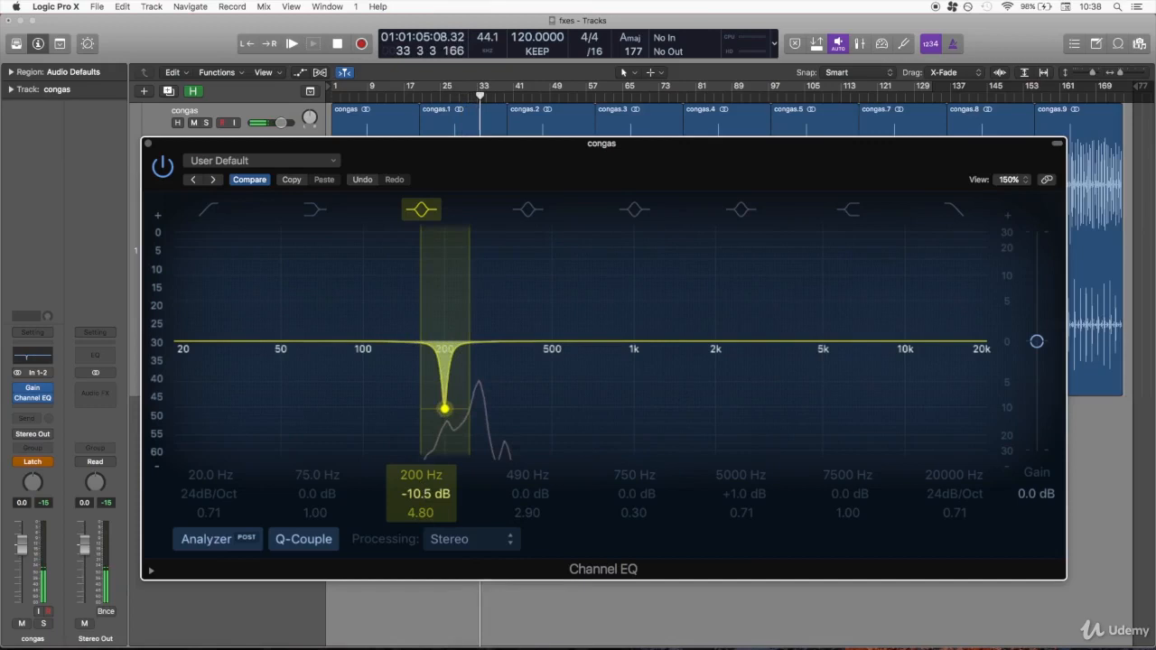
pyautogui.moveTo(444, 409); pyautogui.dragTo(443, 266)
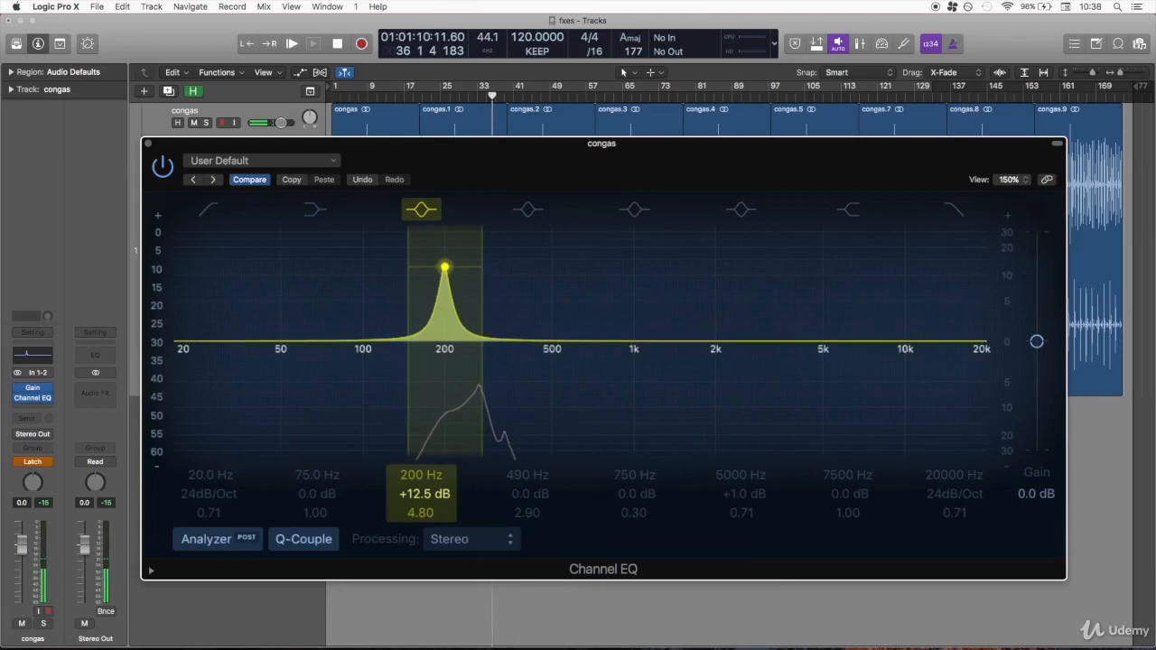
pyautogui.moveTo(445, 267); pyautogui.dragTo(444, 287)
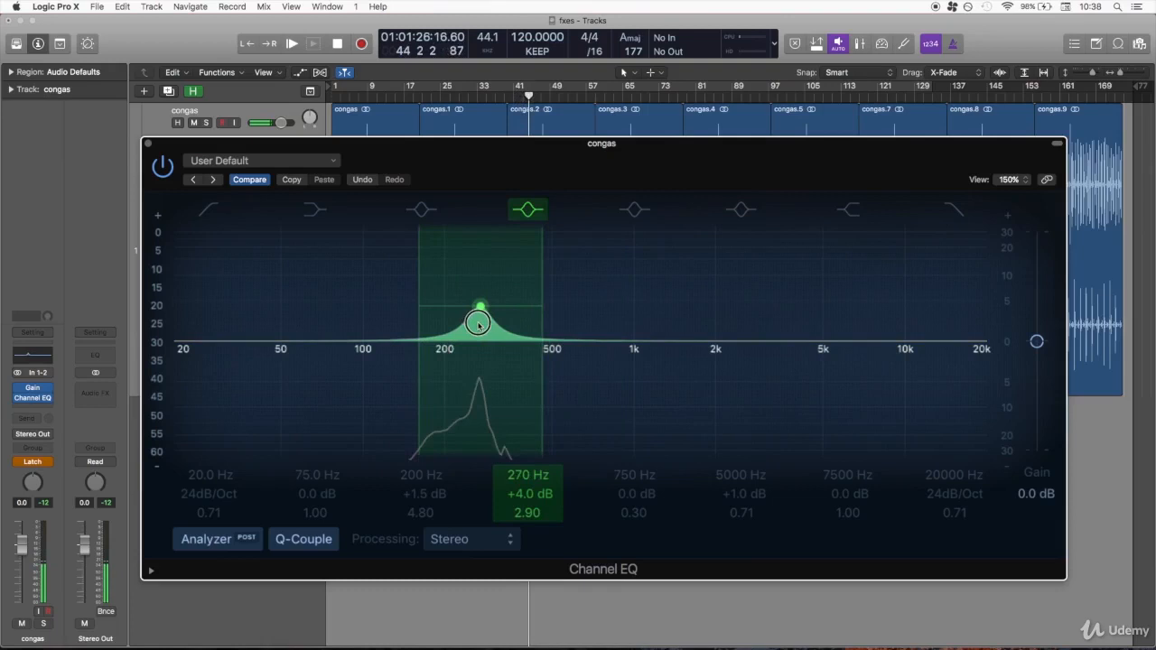
# Set the 270 Hz band to Q 9.10 at +1.5 dB and widen the 200 Hz Q to 3.20.
pyautogui.moveTo(479, 323); pyautogui.dragTo(477, 302)
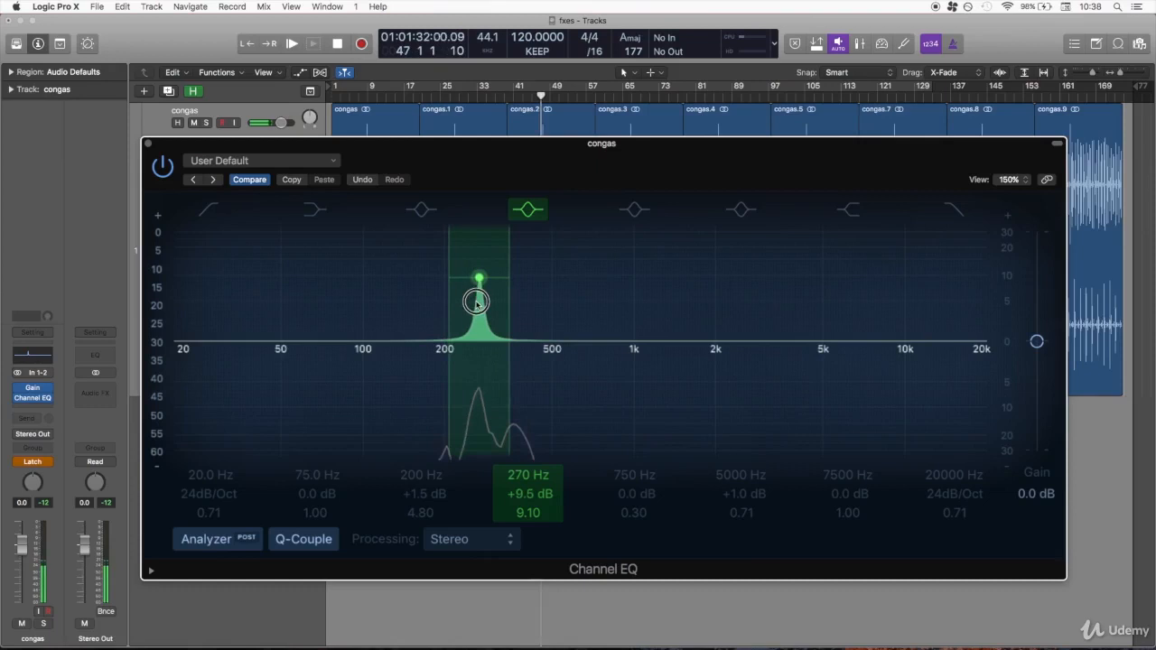
pyautogui.moveTo(477, 301); pyautogui.dragTo(479, 253)
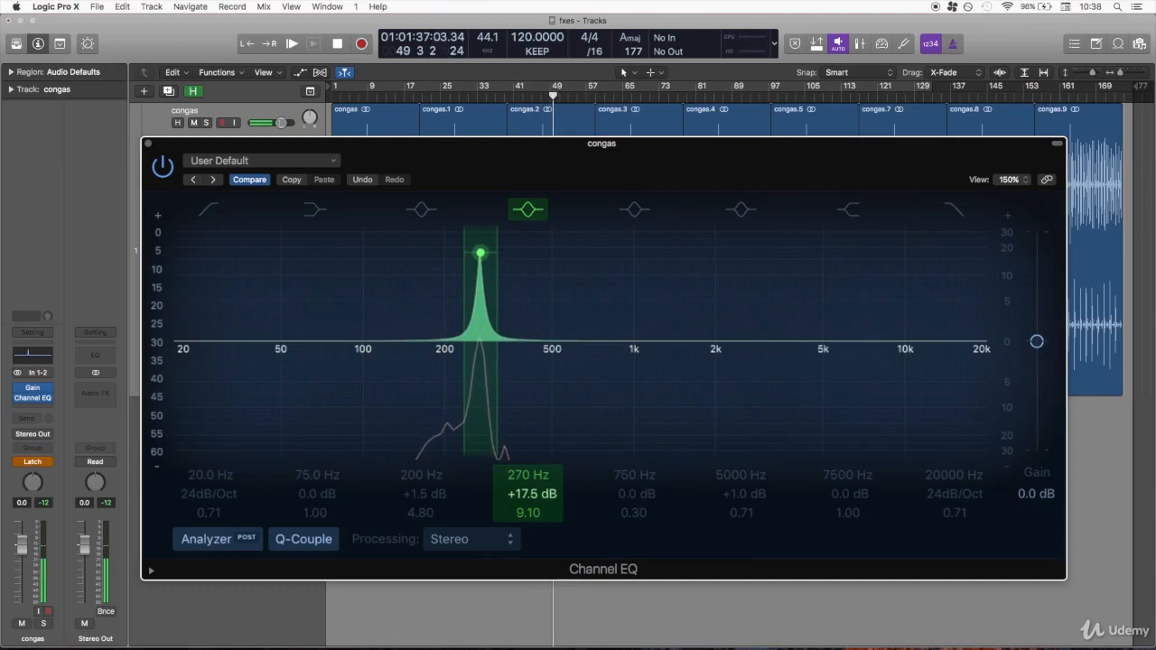
pyautogui.moveTo(480, 251); pyautogui.dragTo(481, 427)
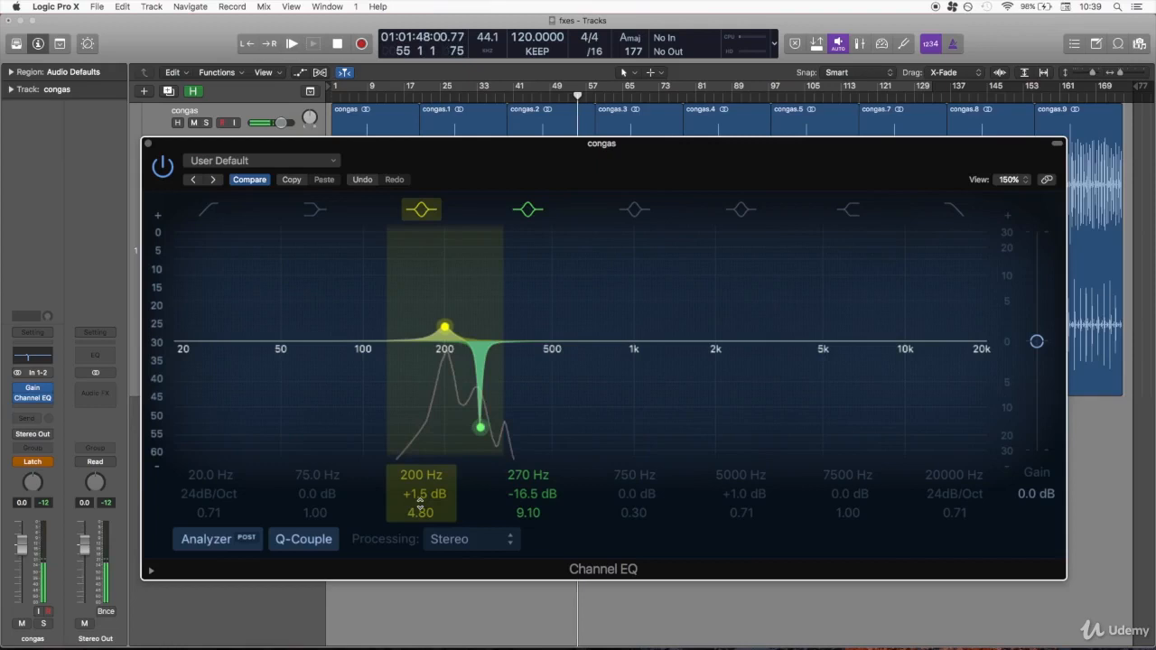
pyautogui.moveTo(445, 328); pyautogui.dragTo(445, 418)
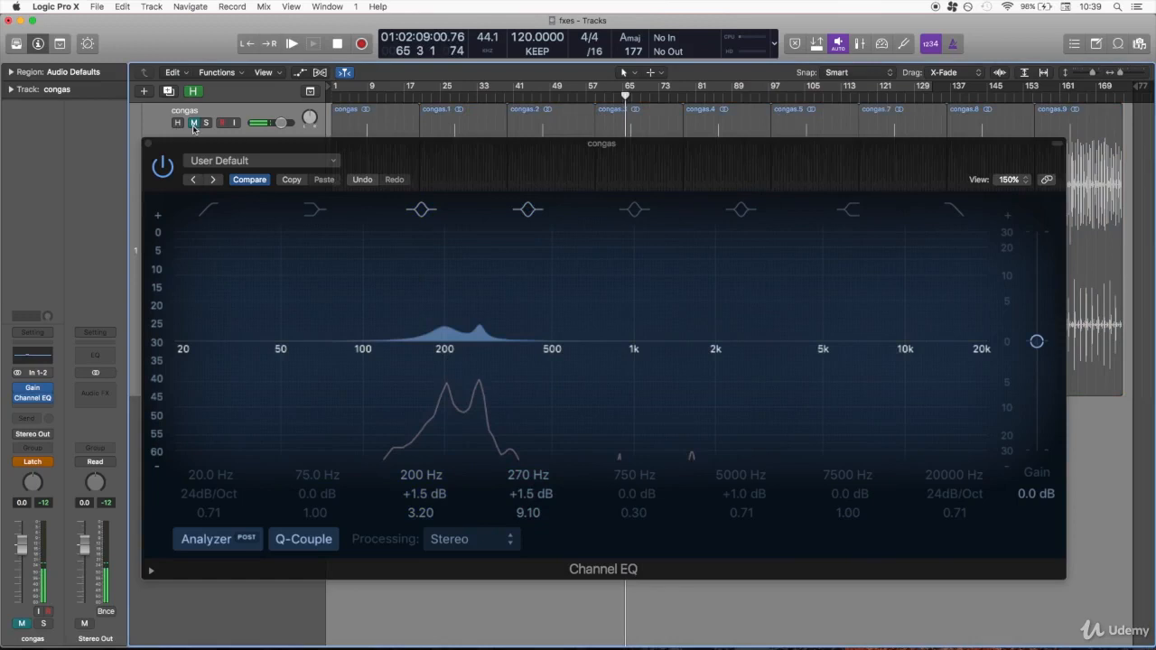
# Unmute the congas track again with its Mute button.
pyautogui.click(420, 210)
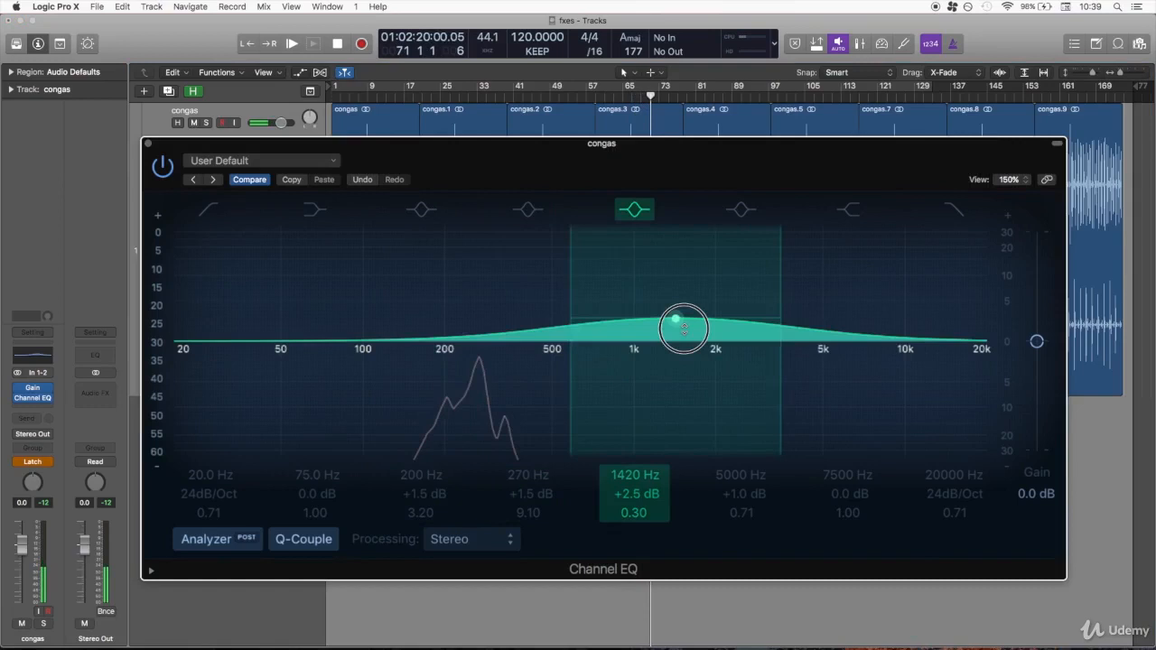
# Set the hand-attack mid band to 1600 Hz, +1.0 dB, Q 0.88.
pyautogui.moveTo(684, 327); pyautogui.dragTo(691, 325)
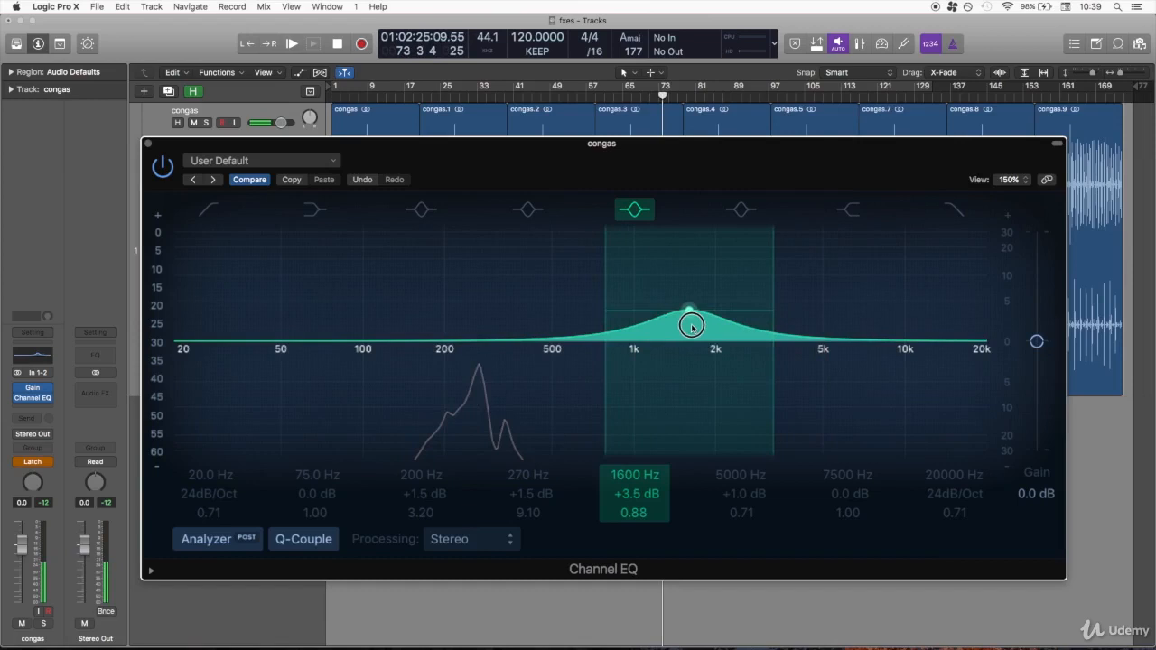
pyautogui.moveTo(691, 325); pyautogui.dragTo(664, 311)
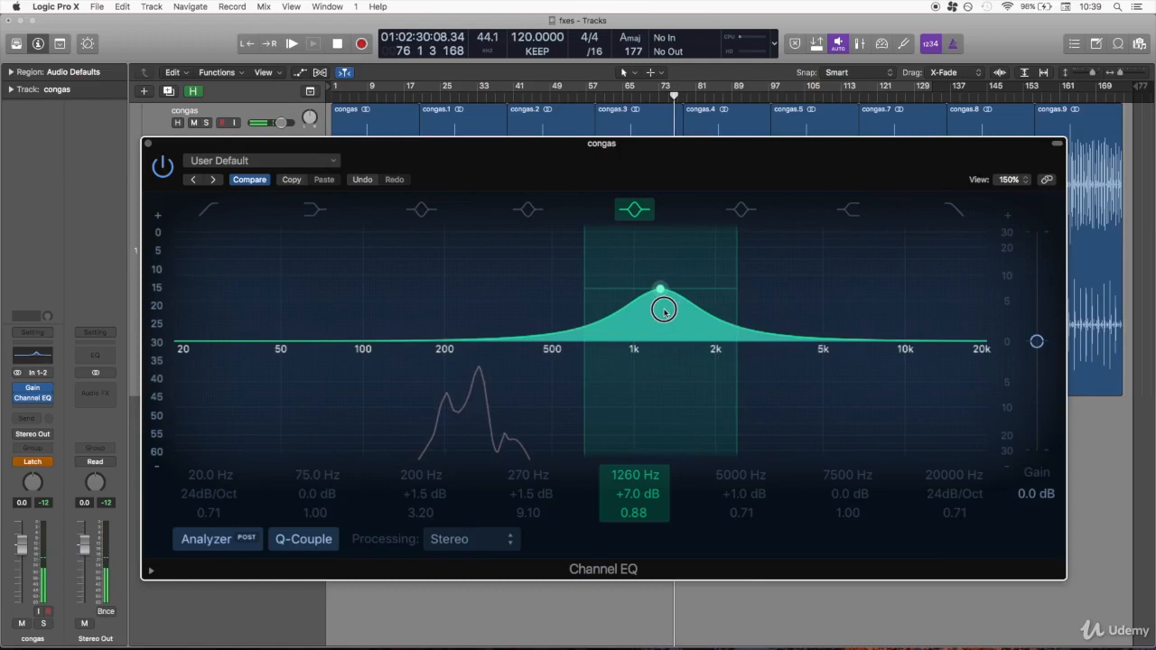
pyautogui.moveTo(662, 309); pyautogui.dragTo(696, 324)
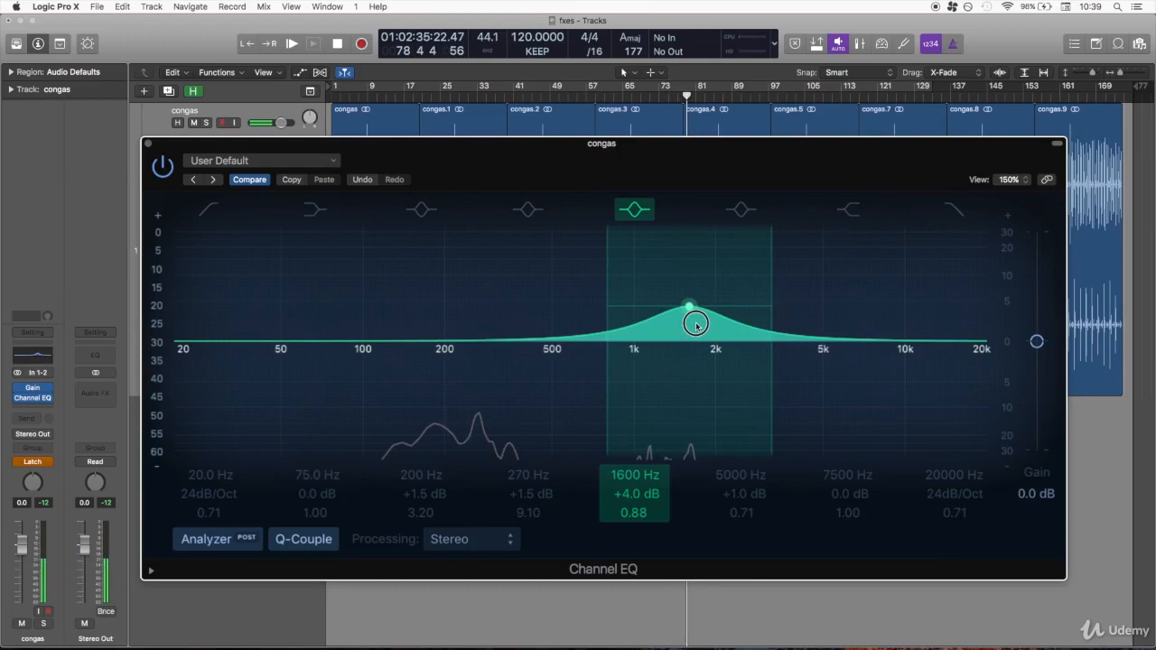
pyautogui.moveTo(695, 323); pyautogui.dragTo(687, 296)
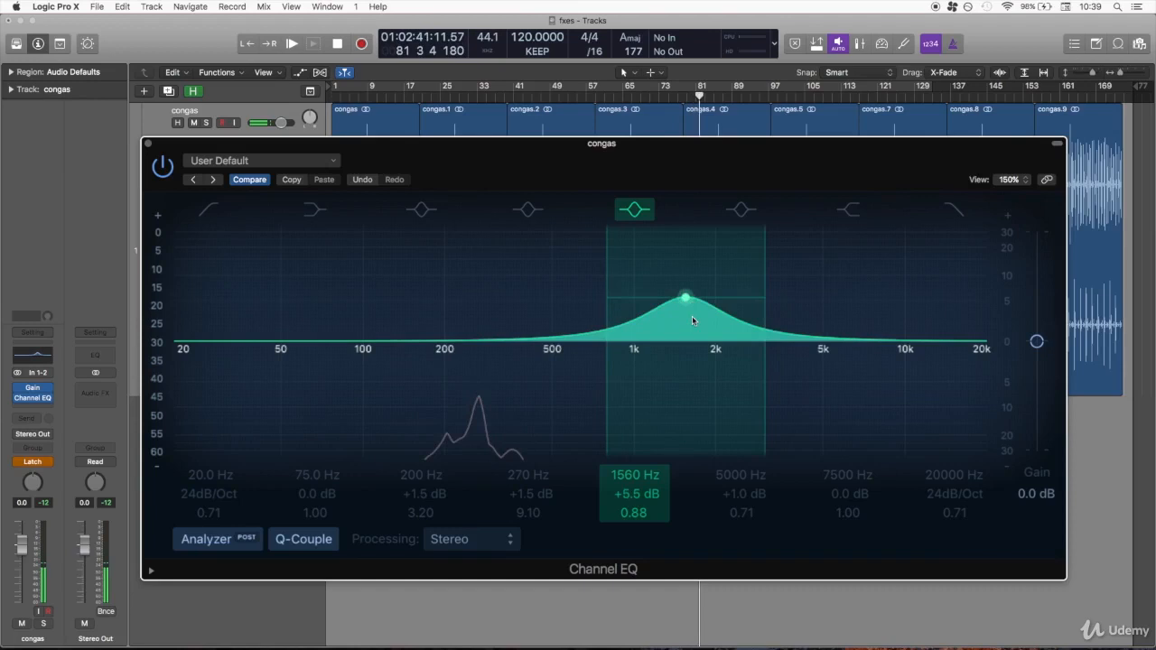
pyautogui.moveTo(686, 296); pyautogui.dragTo(691, 381)
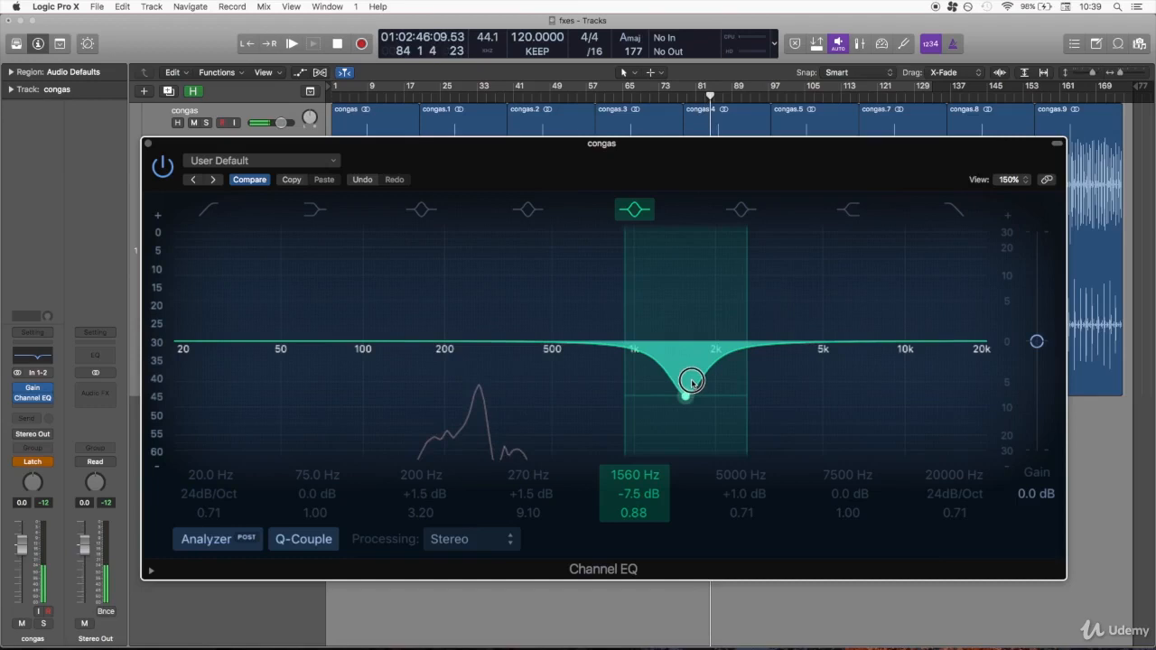
pyautogui.moveTo(691, 379); pyautogui.dragTo(689, 330)
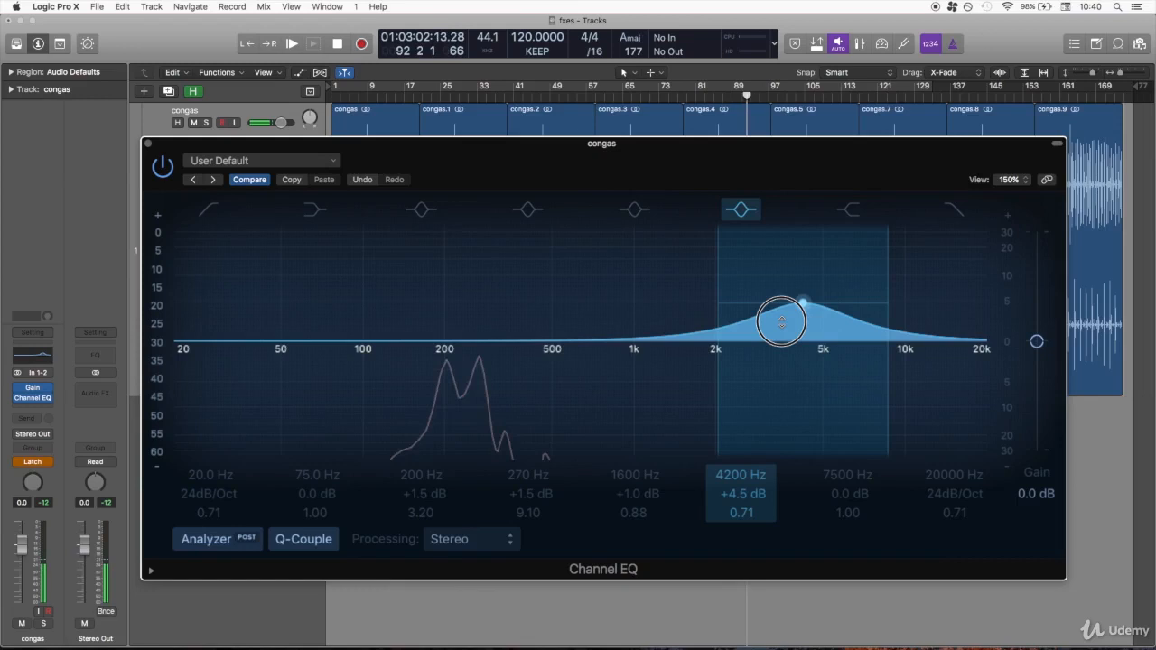
# Sweep the high-mid brightness point, ending at 5100 Hz and +2.0 dB.
pyautogui.moveTo(780, 320); pyautogui.dragTo(798, 296)
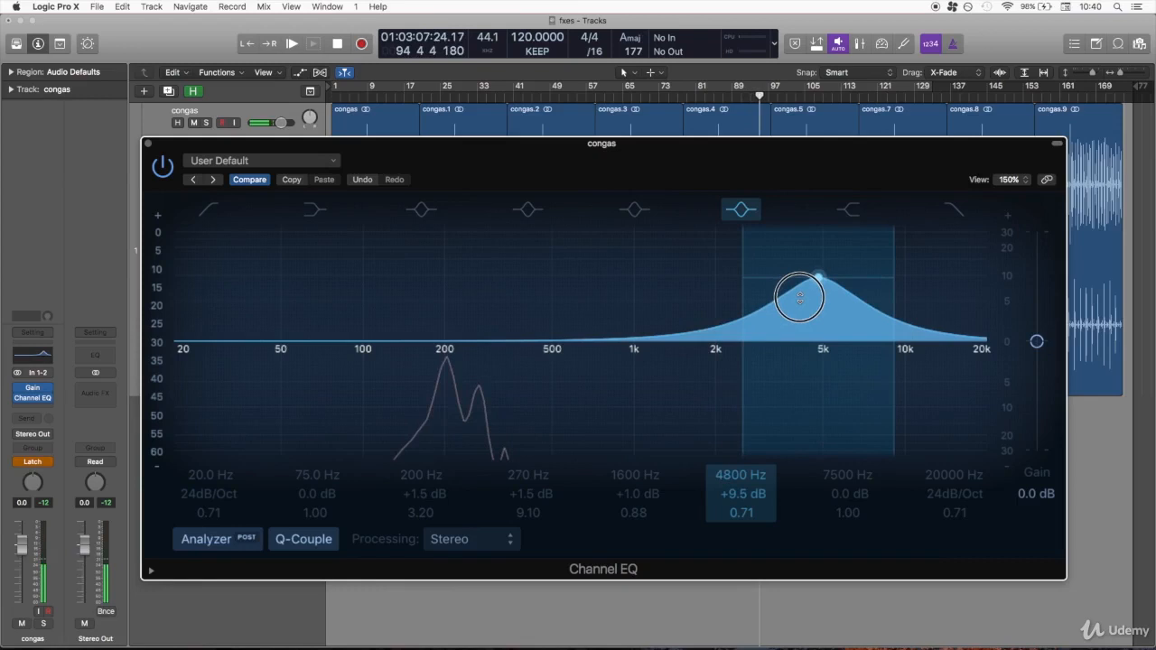
pyautogui.moveTo(799, 298); pyautogui.dragTo(757, 292)
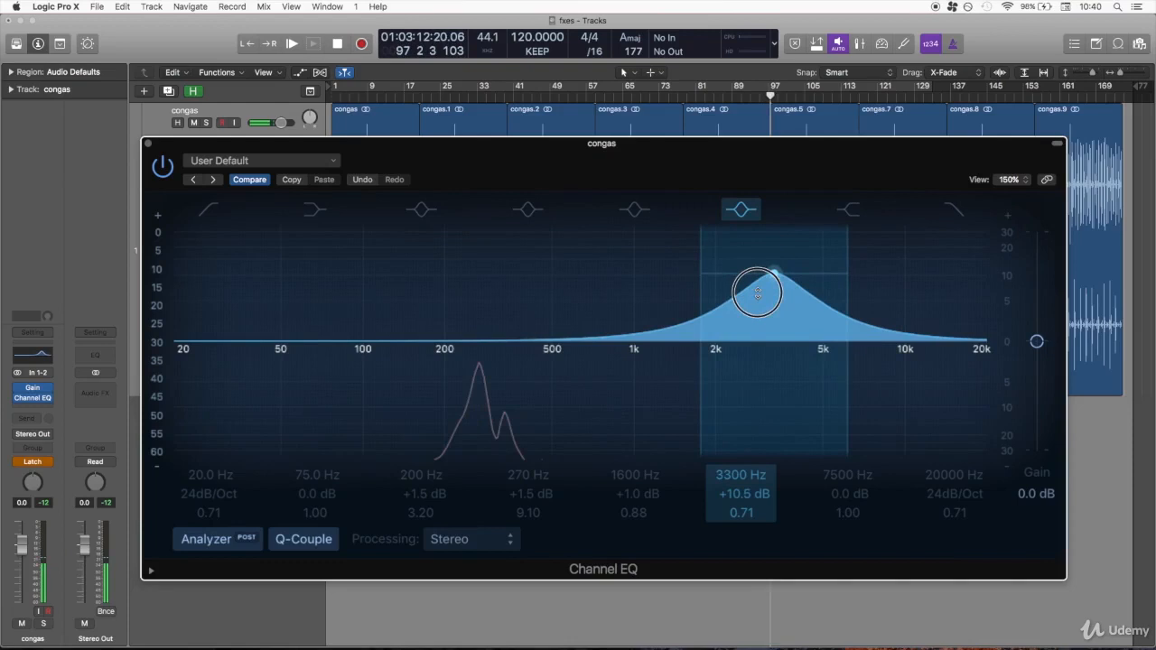
pyautogui.moveTo(757, 292); pyautogui.dragTo(824, 322)
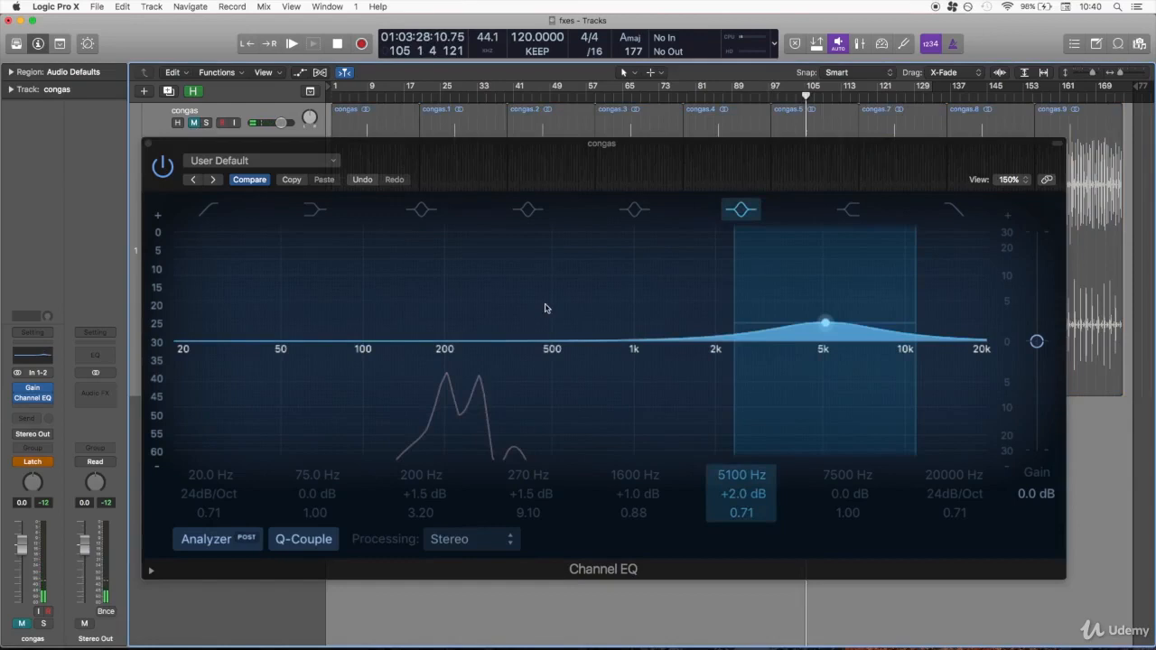